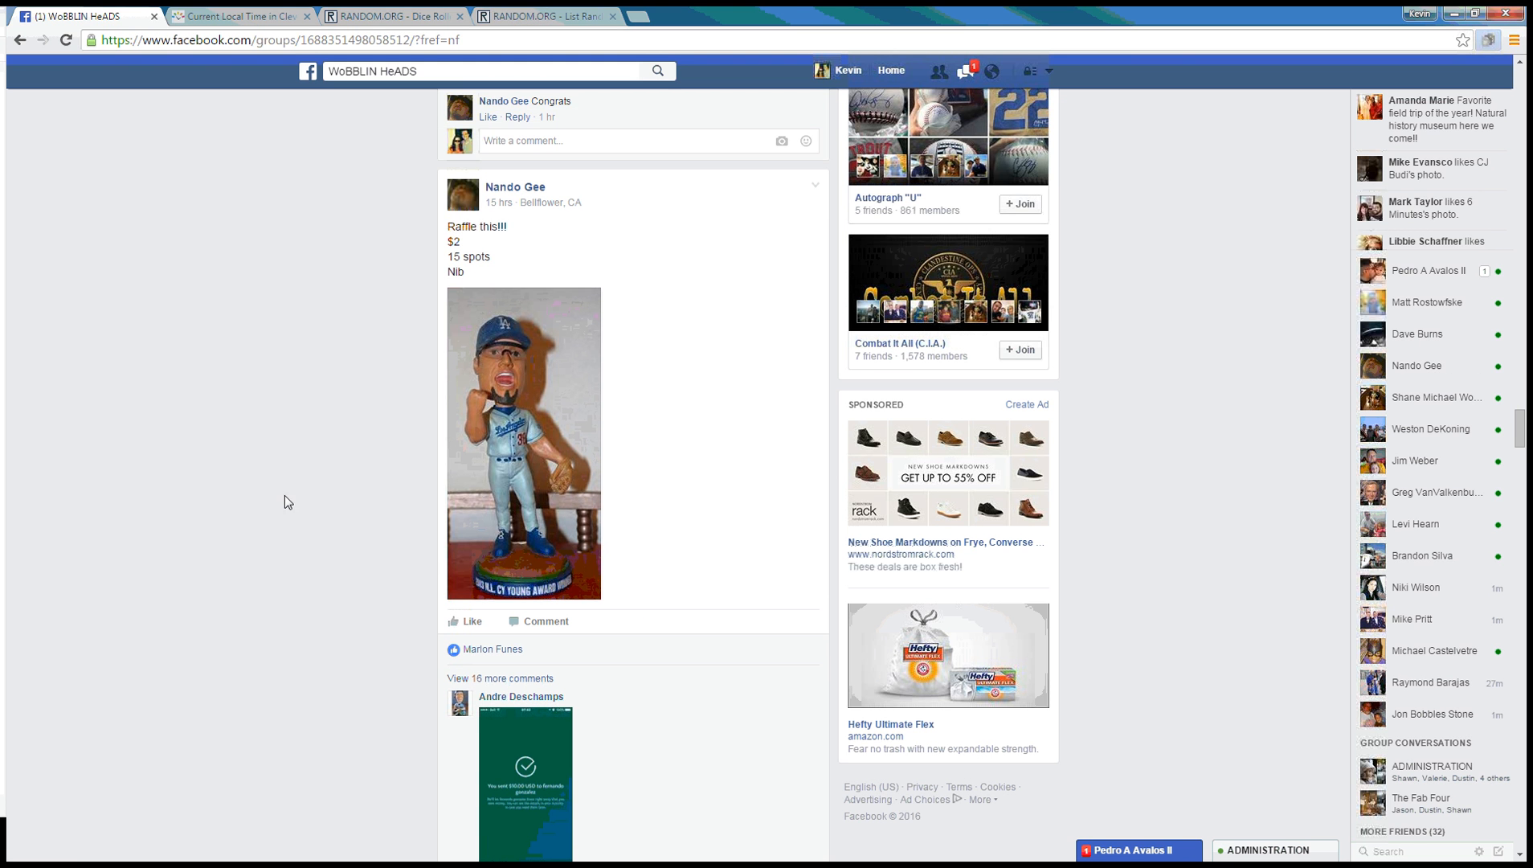
Step: Check the Cleveland time, then reveal all comments on the Facebook raffle post
scroll("down", 3)
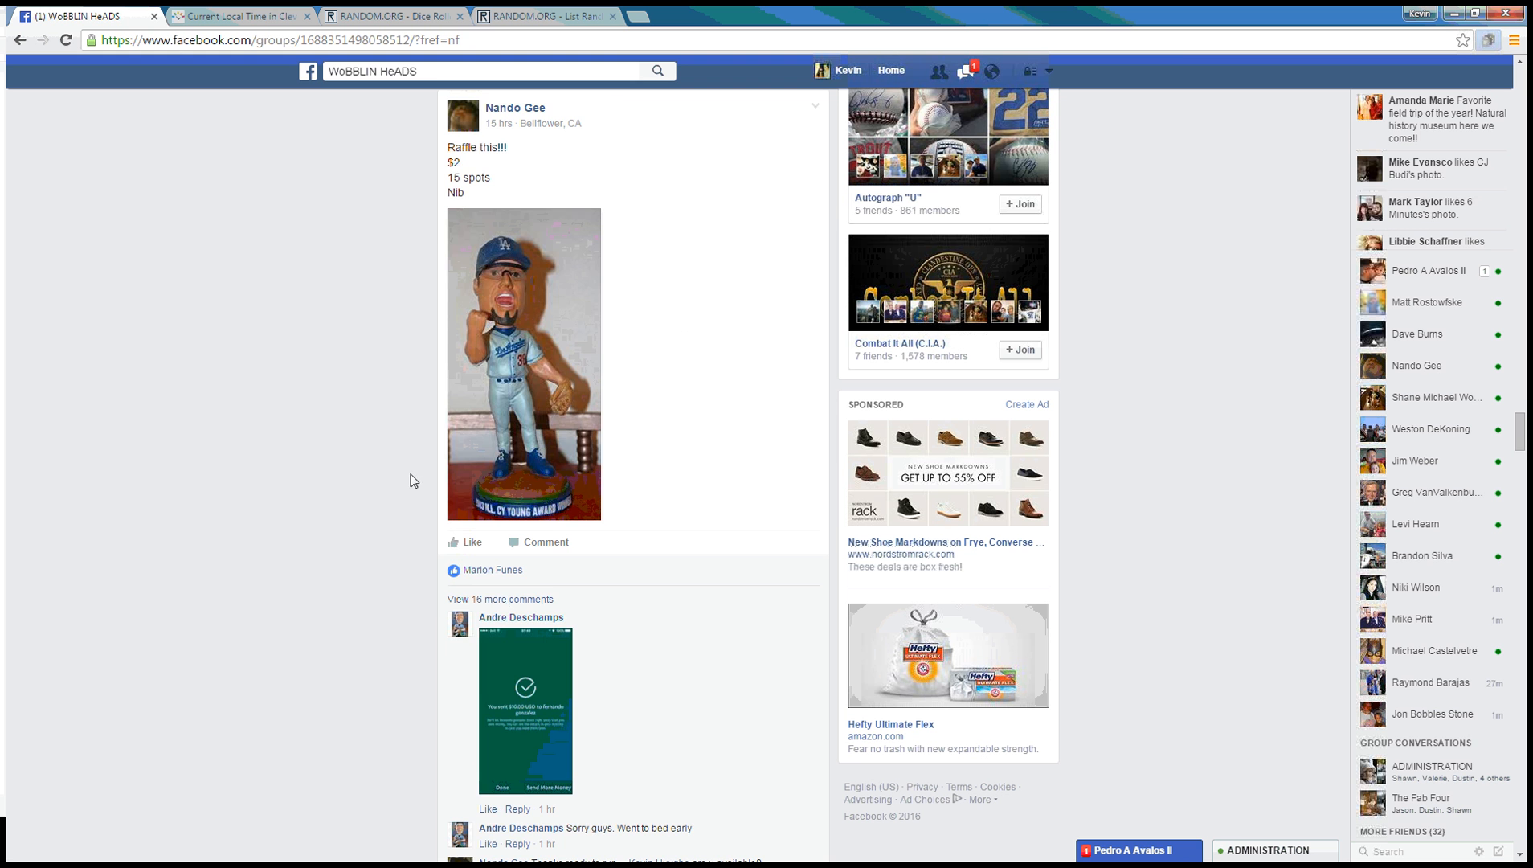
scroll("down", 3)
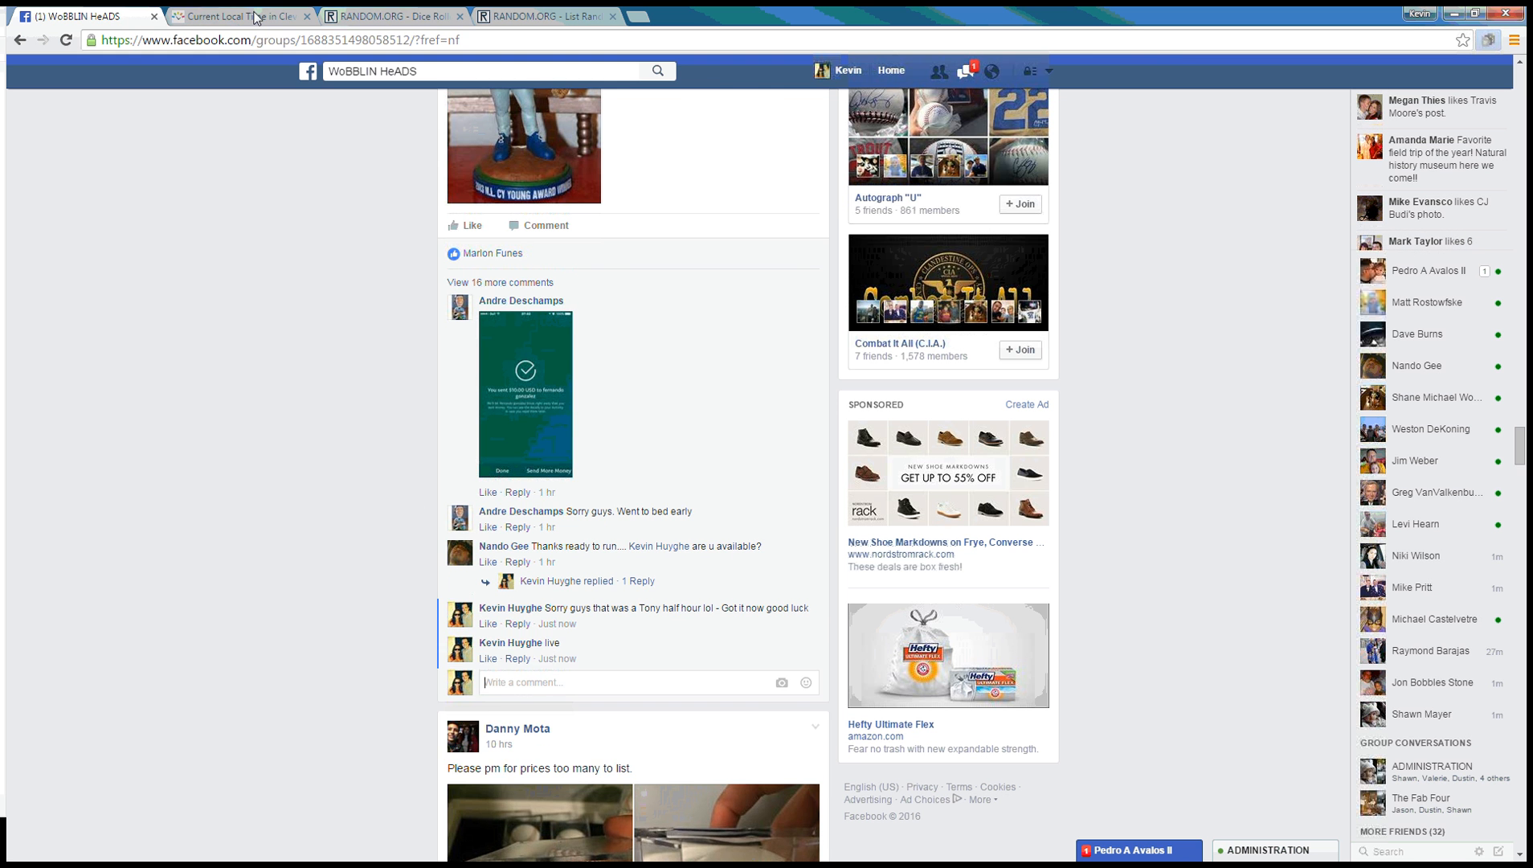
left_click(249, 16)
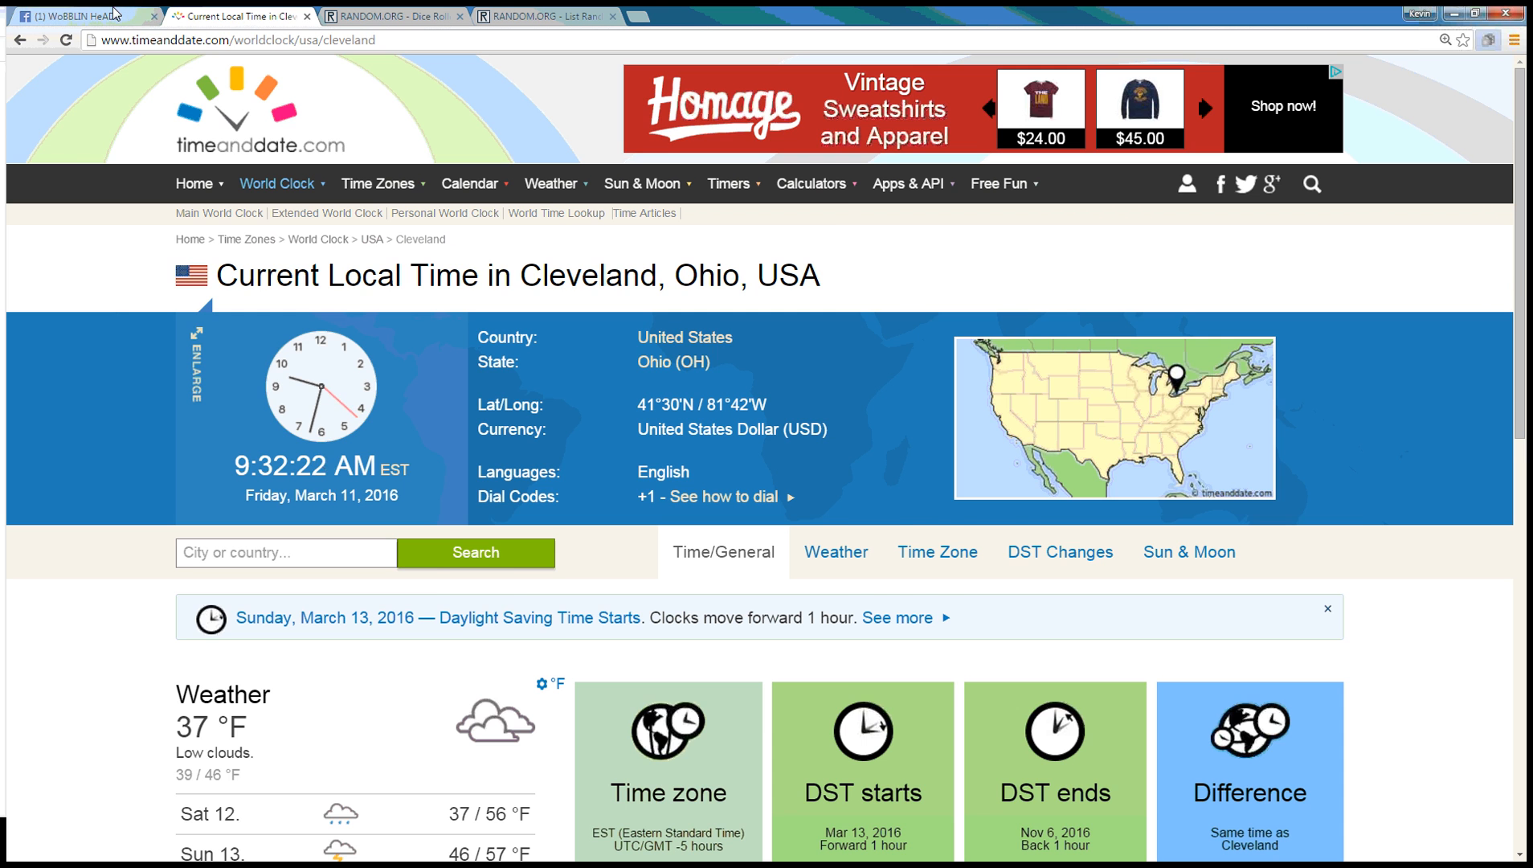
left_click(72, 13)
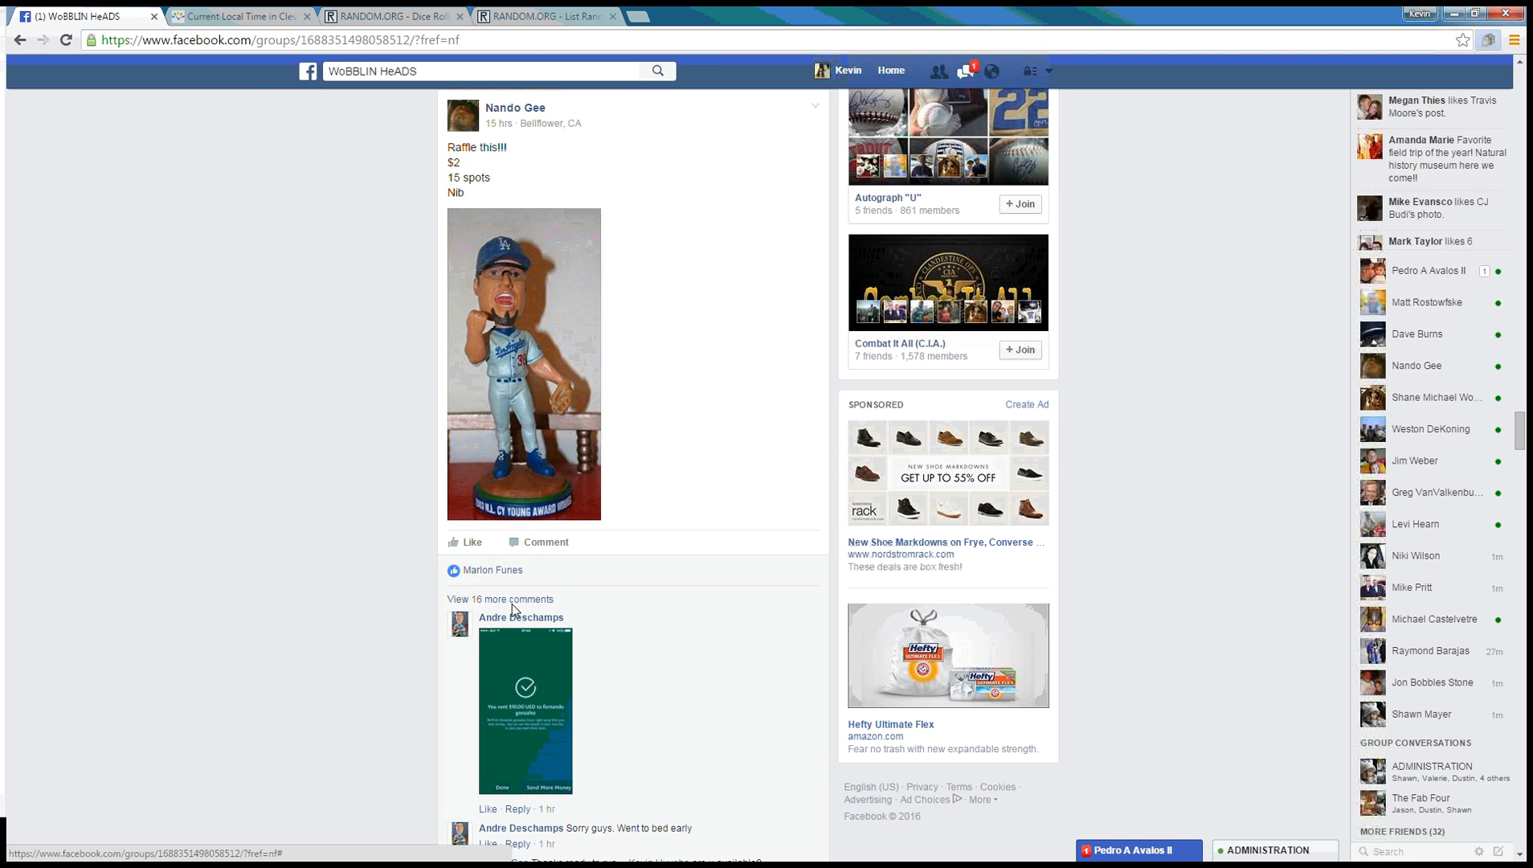
left_click(496, 598)
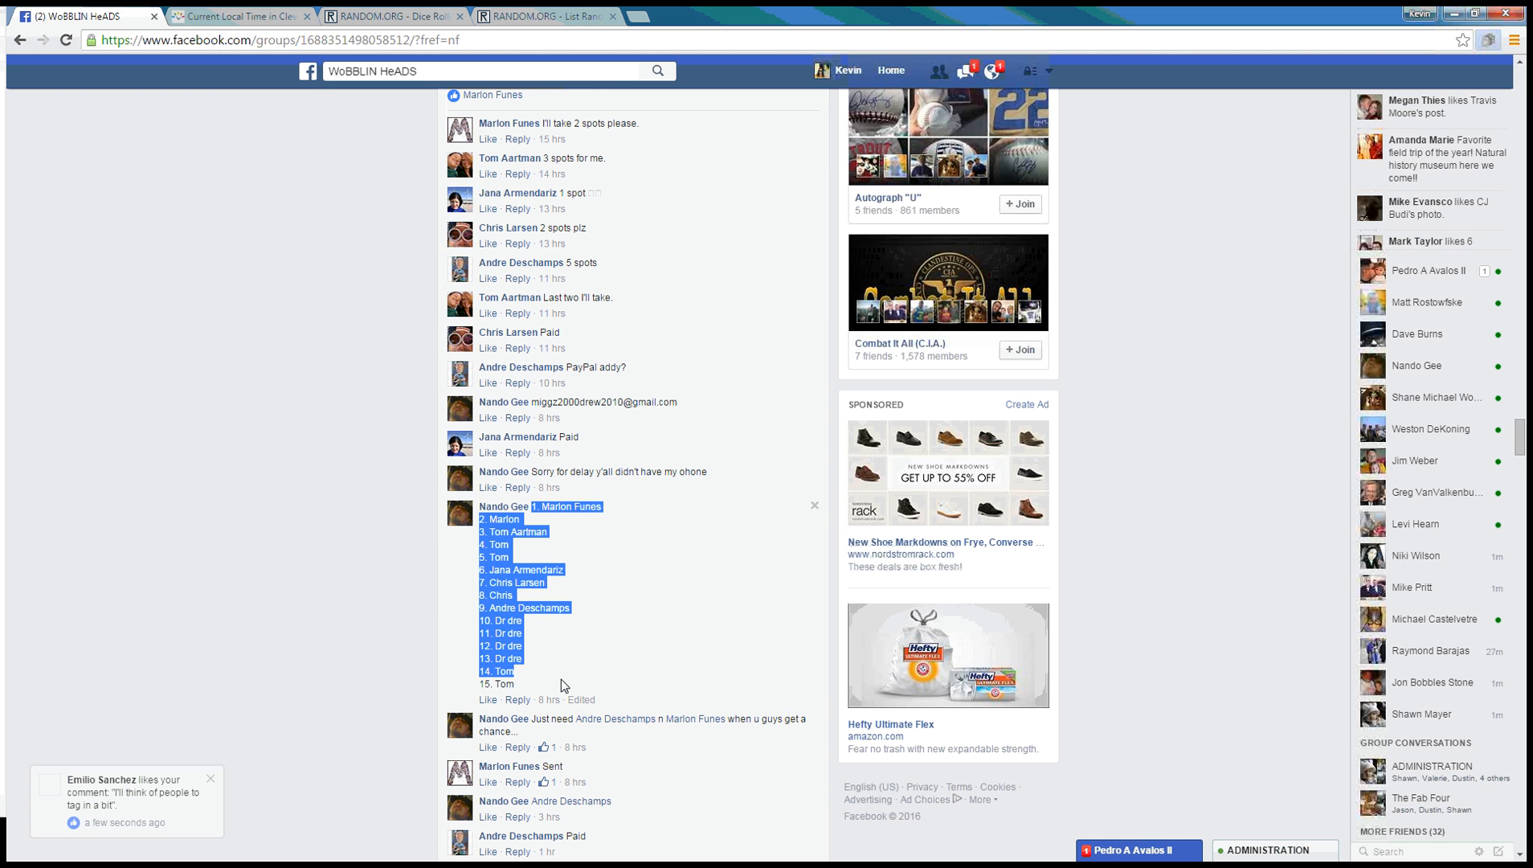
Step: Roll two virtual dice on RANDOM.ORG's Dice Roller, getting a one and a five
left_click(566, 13)
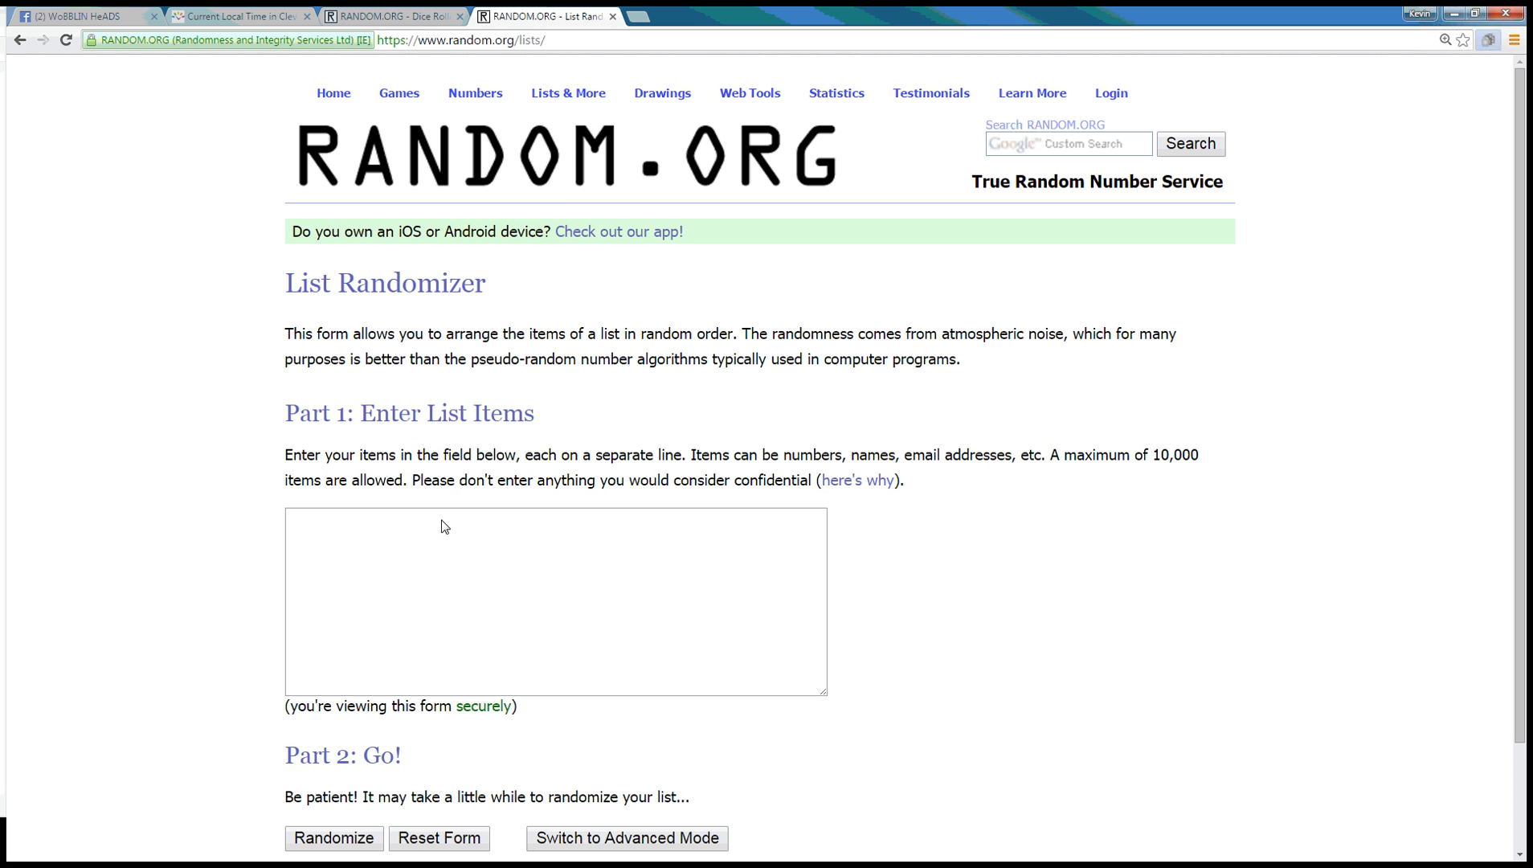
left_click(405, 14)
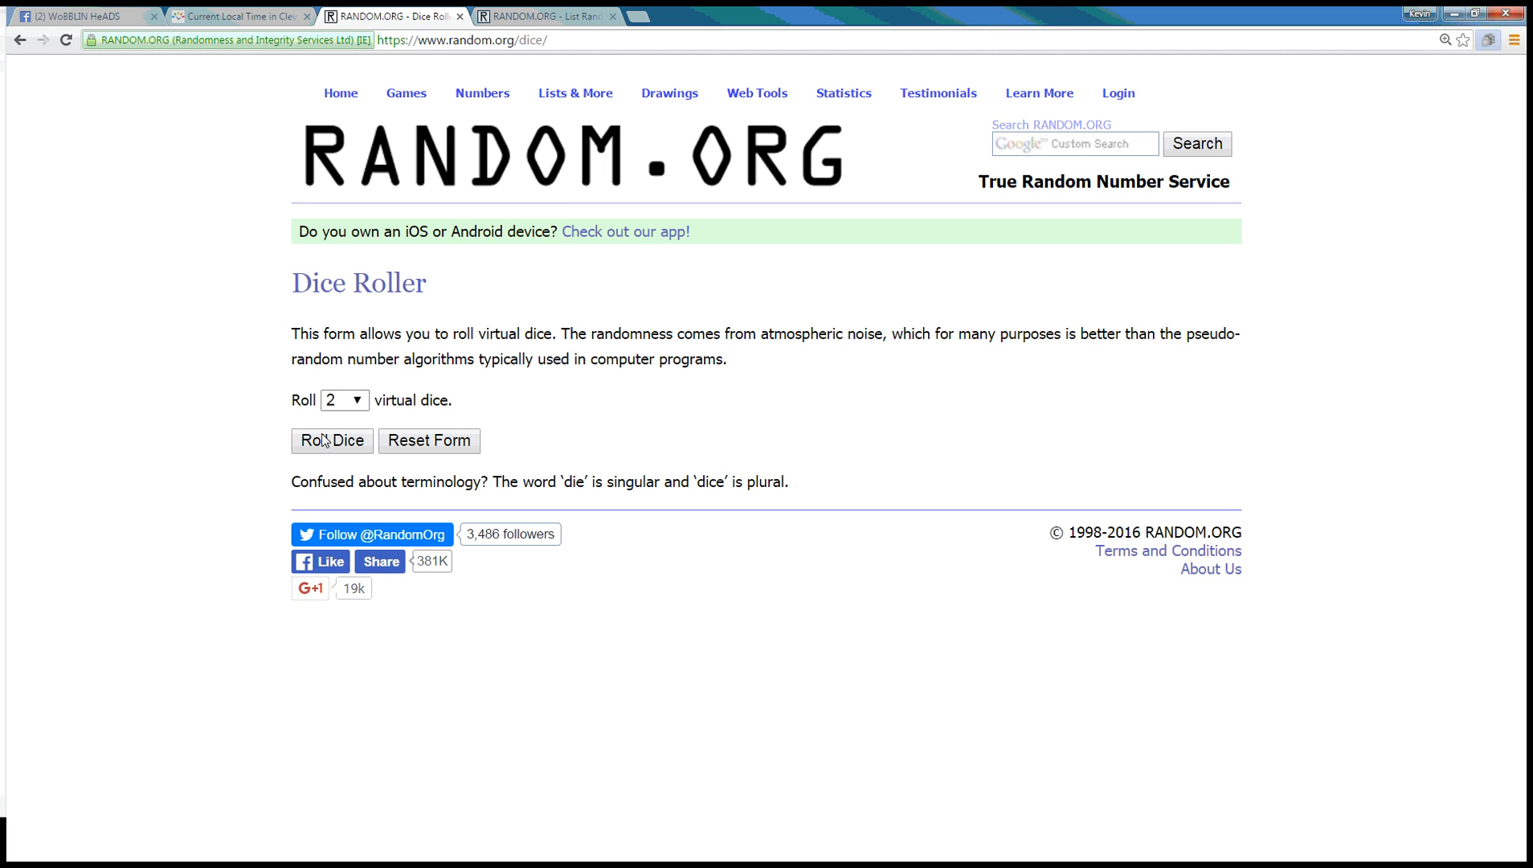
left_click(331, 440)
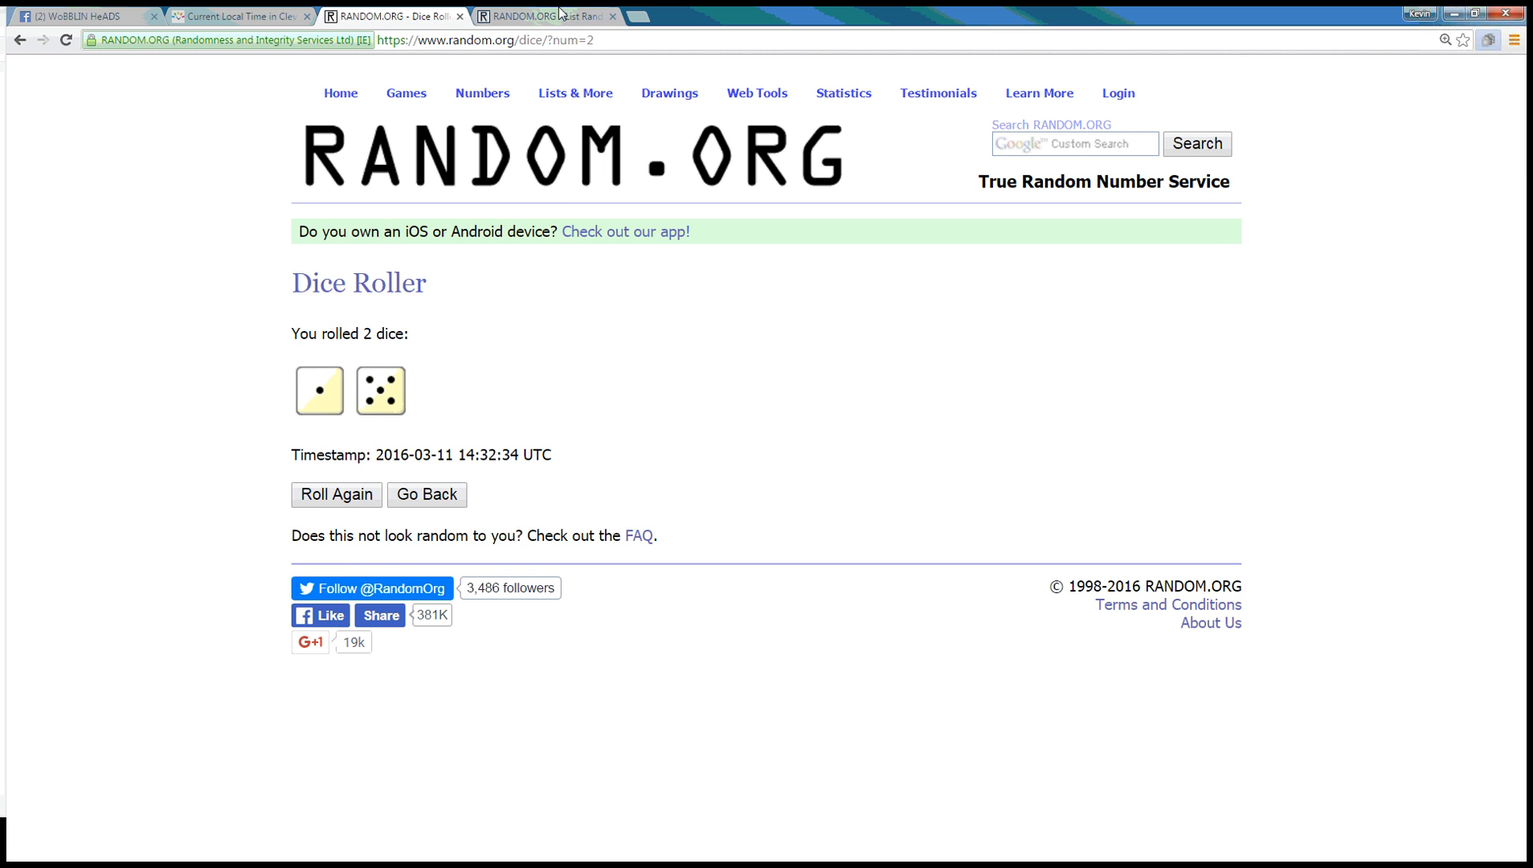
Step: Shuffle the 15-spot raffle list five times with the List Randomizer
left_click(559, 16)
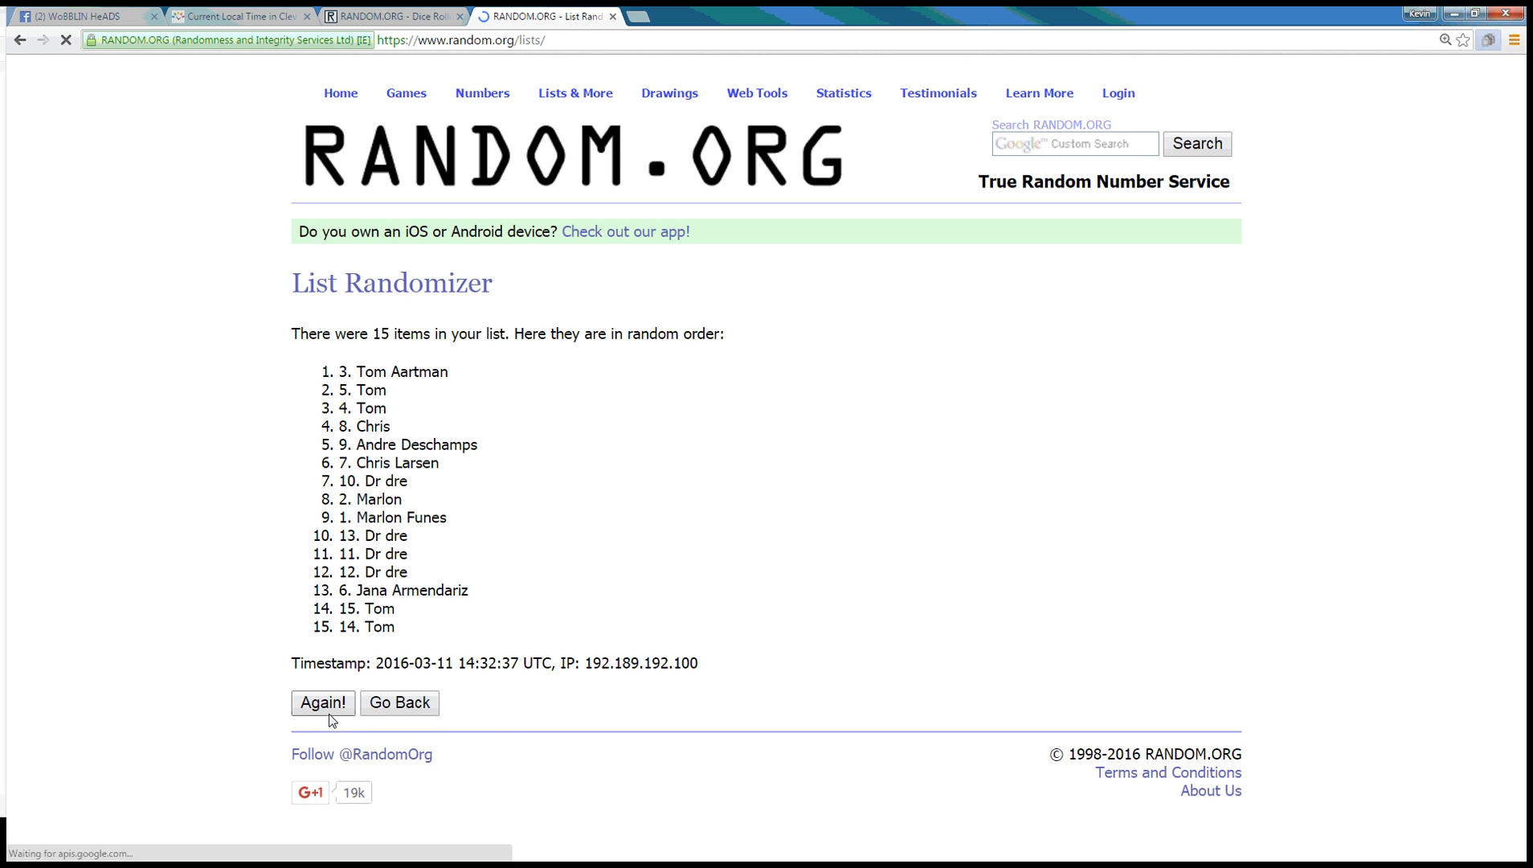
left_click(321, 703)
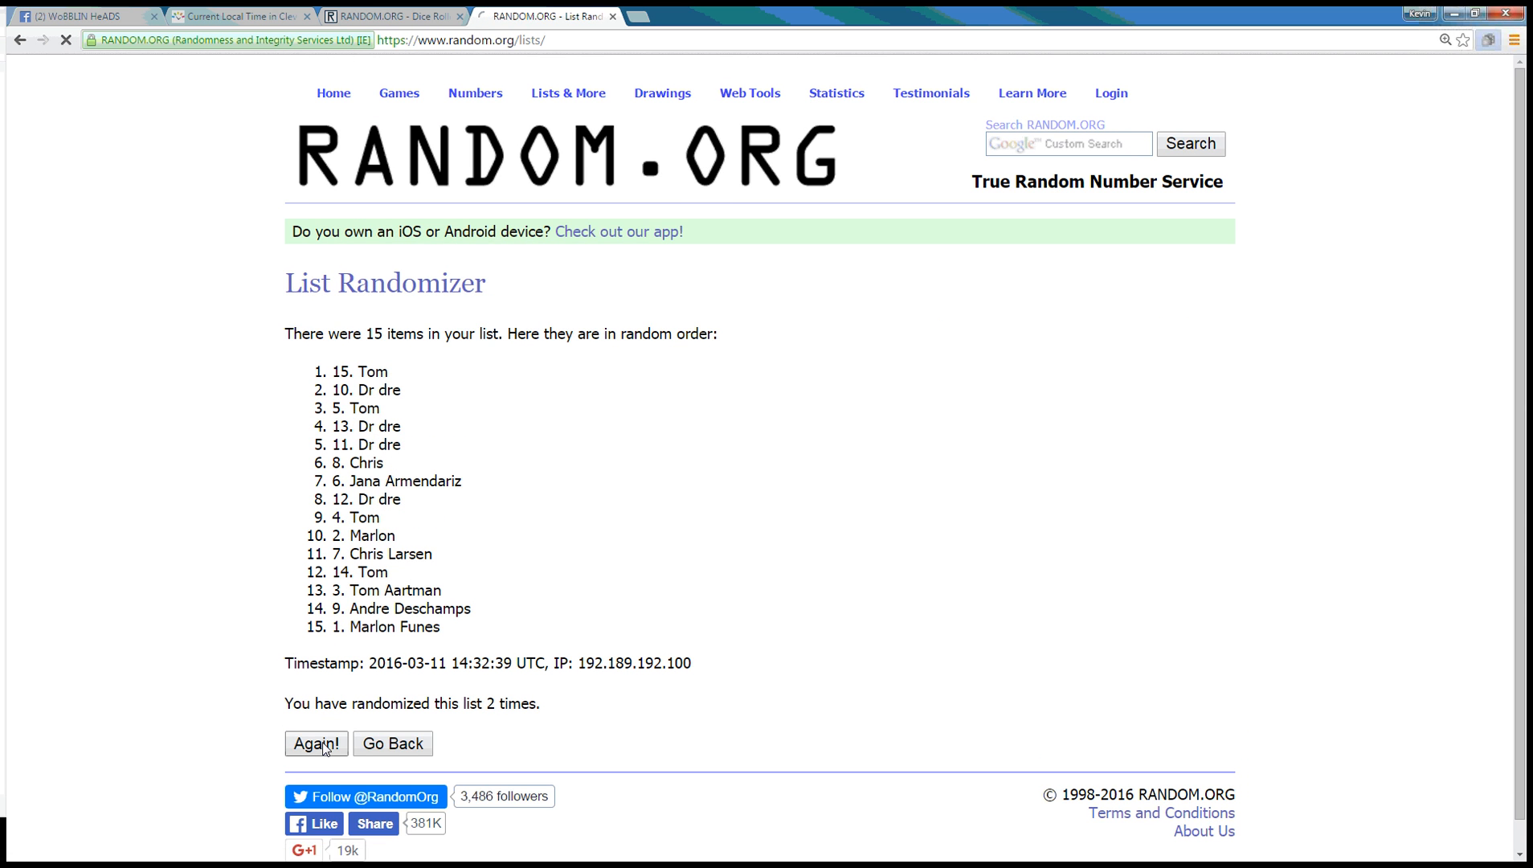
left_click(315, 742)
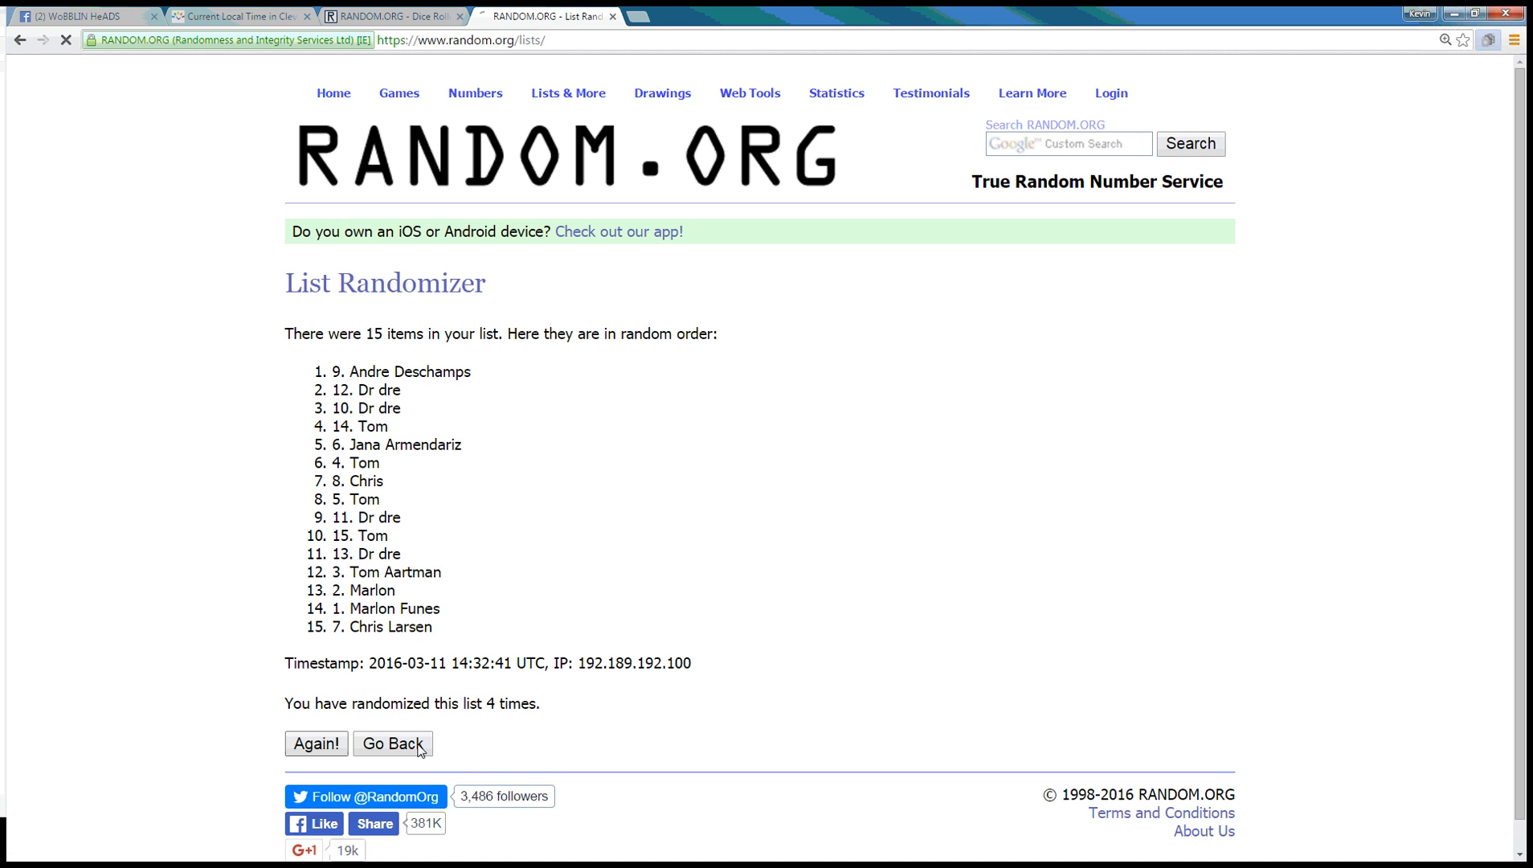
left_click(315, 742)
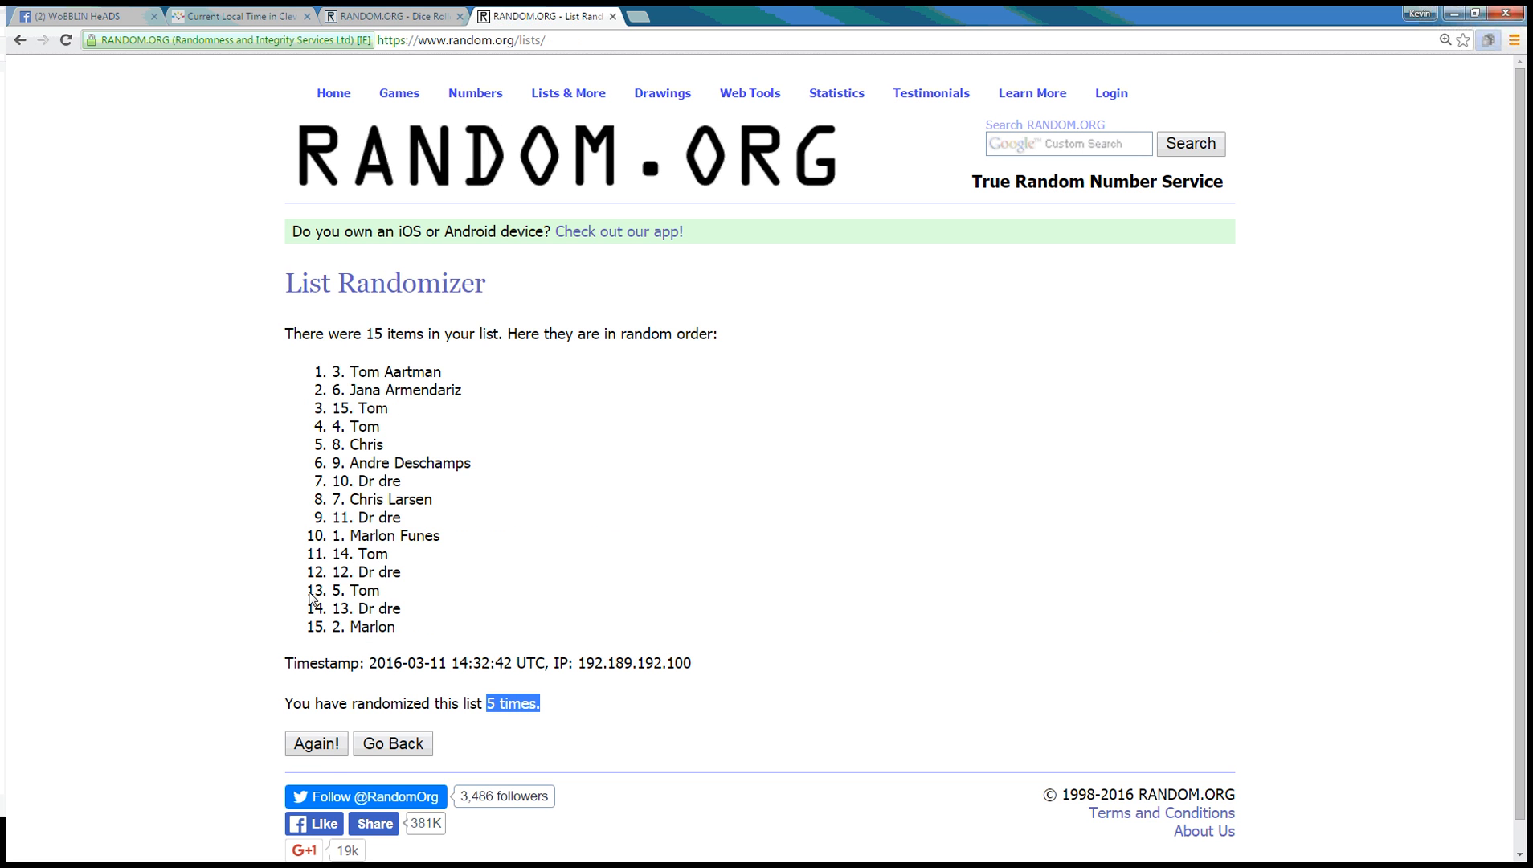
left_click(315, 742)
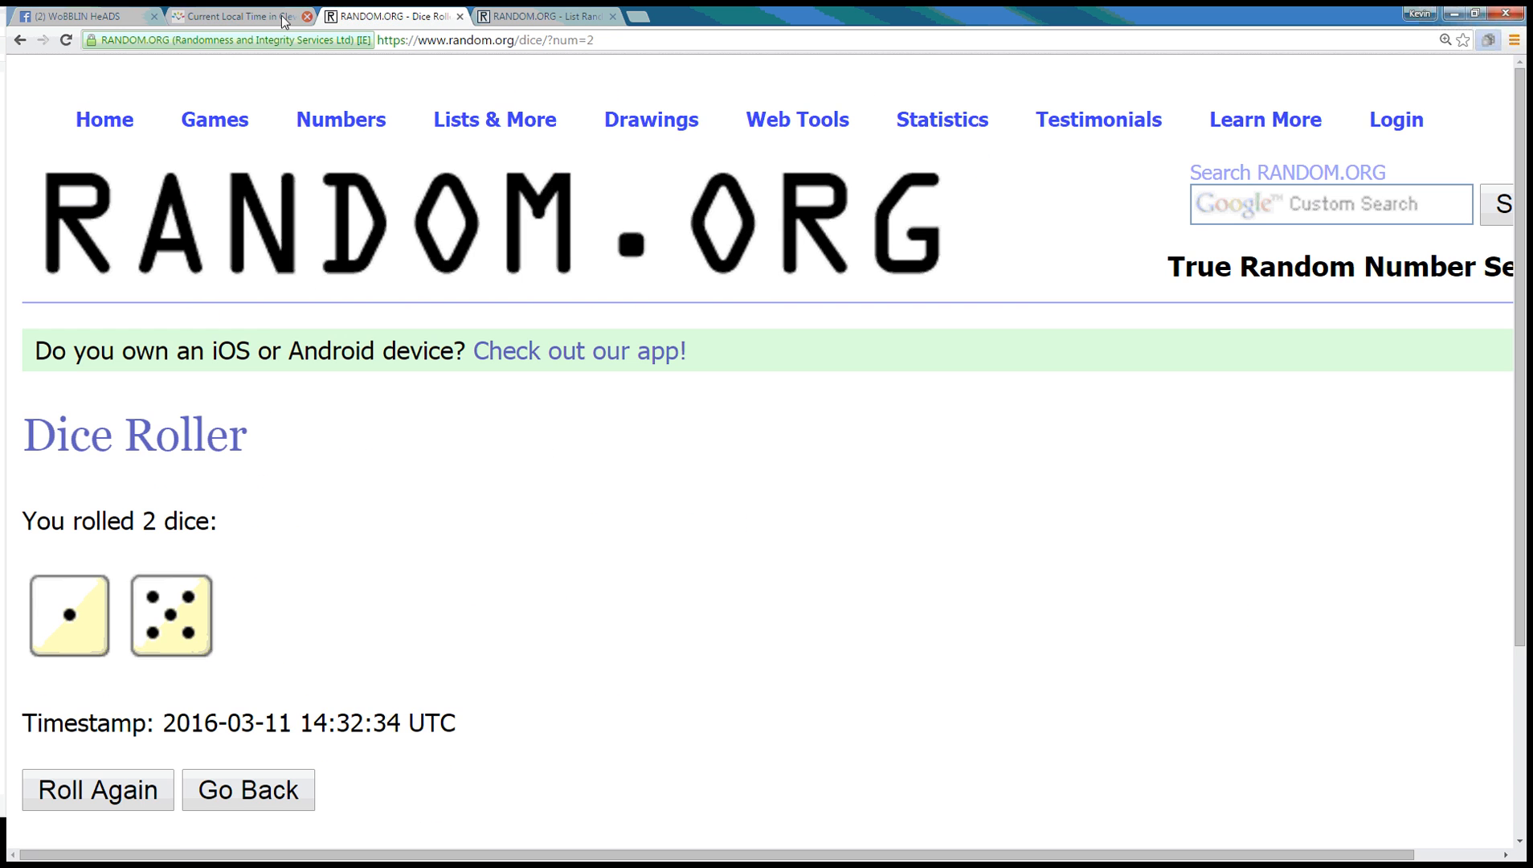
Step: Check the time again and comment 'done' on the Facebook raffle post
left_click(241, 14)
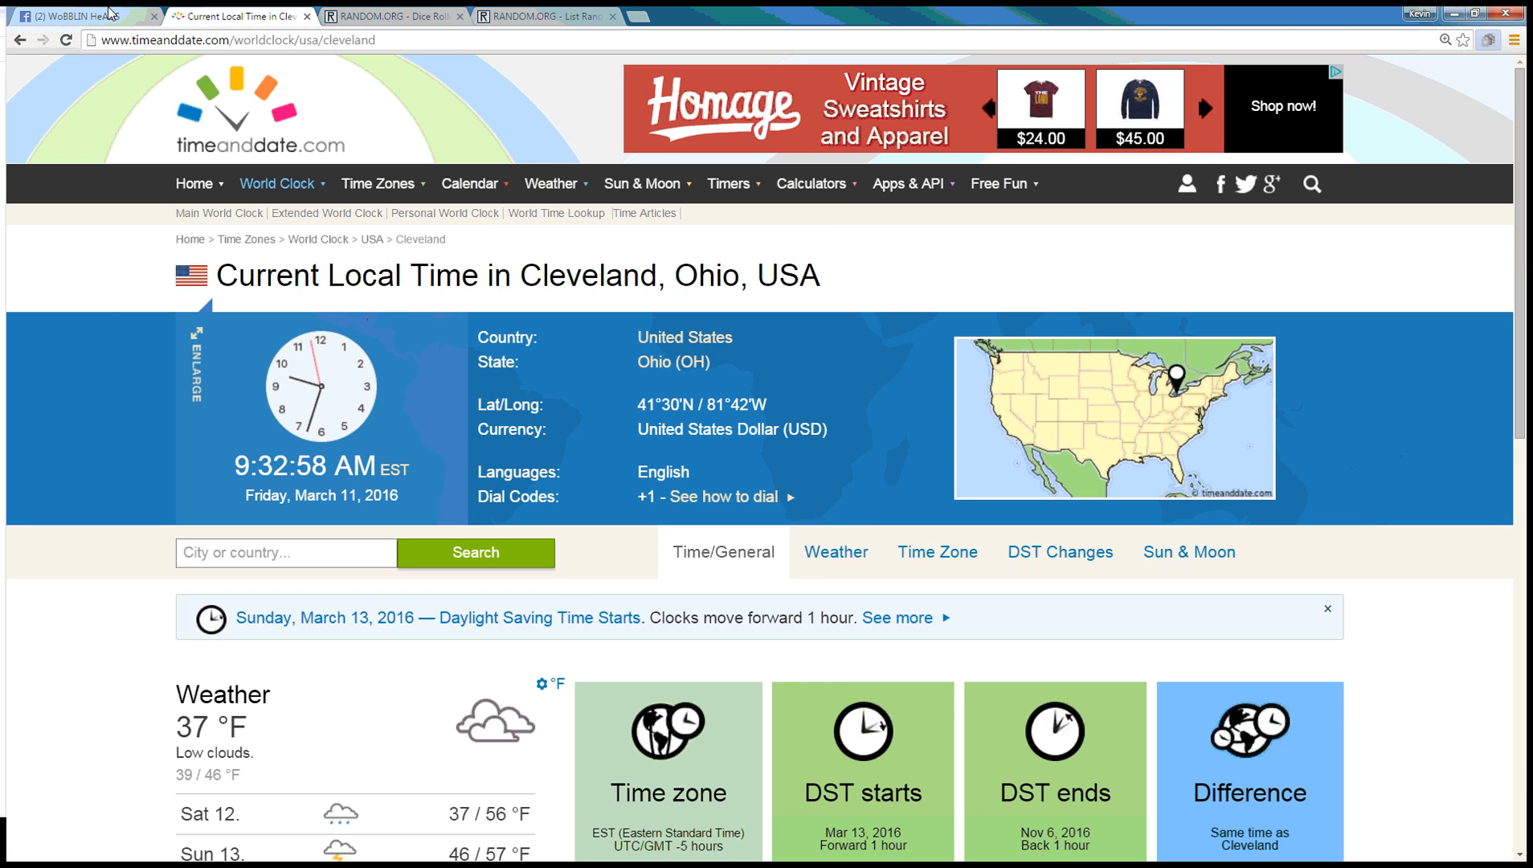
left_click(72, 14)
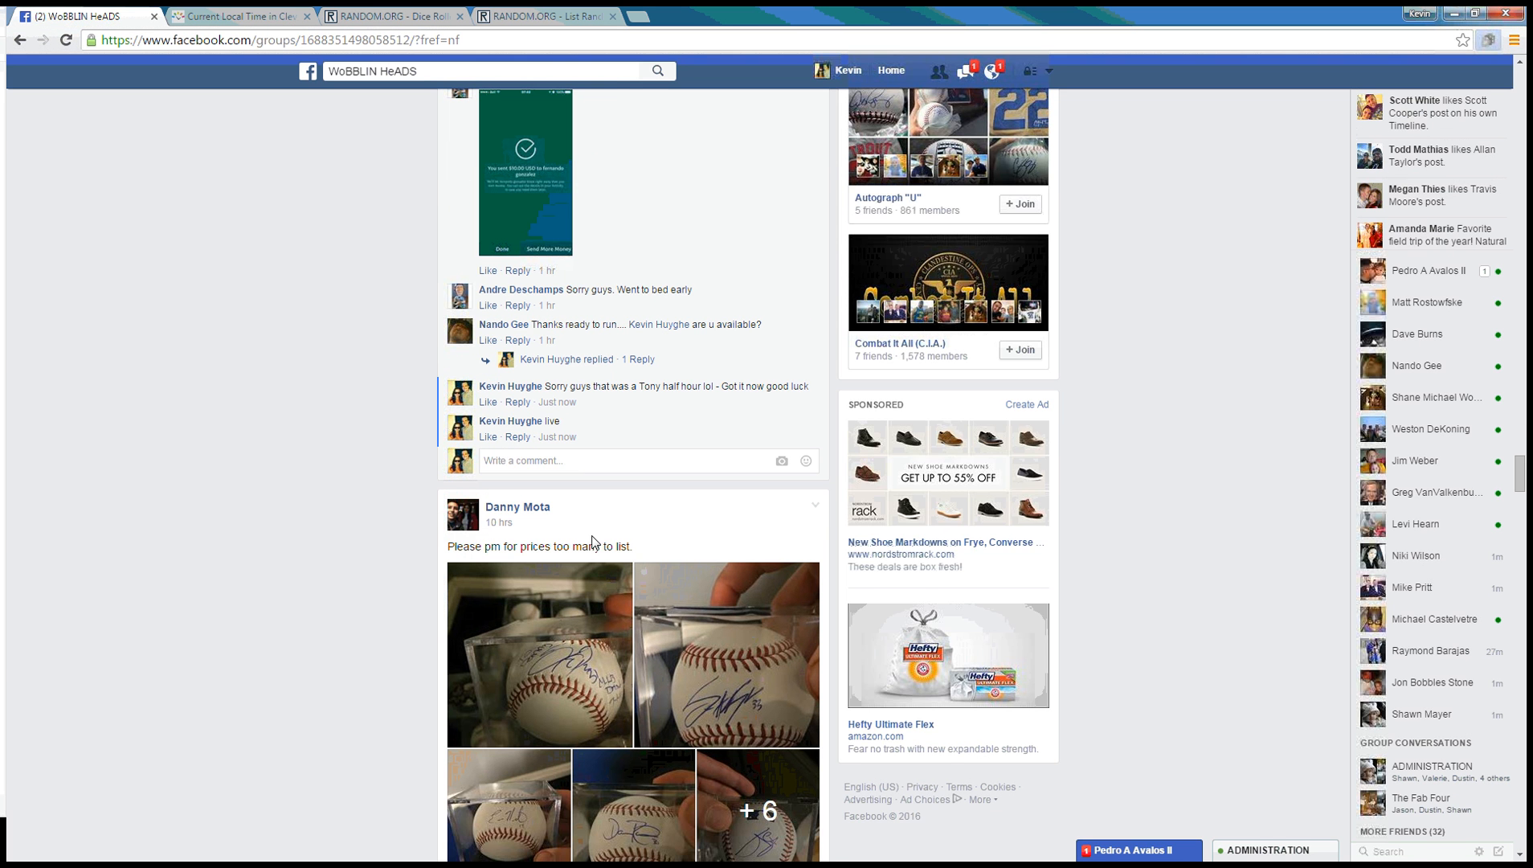
type("done")
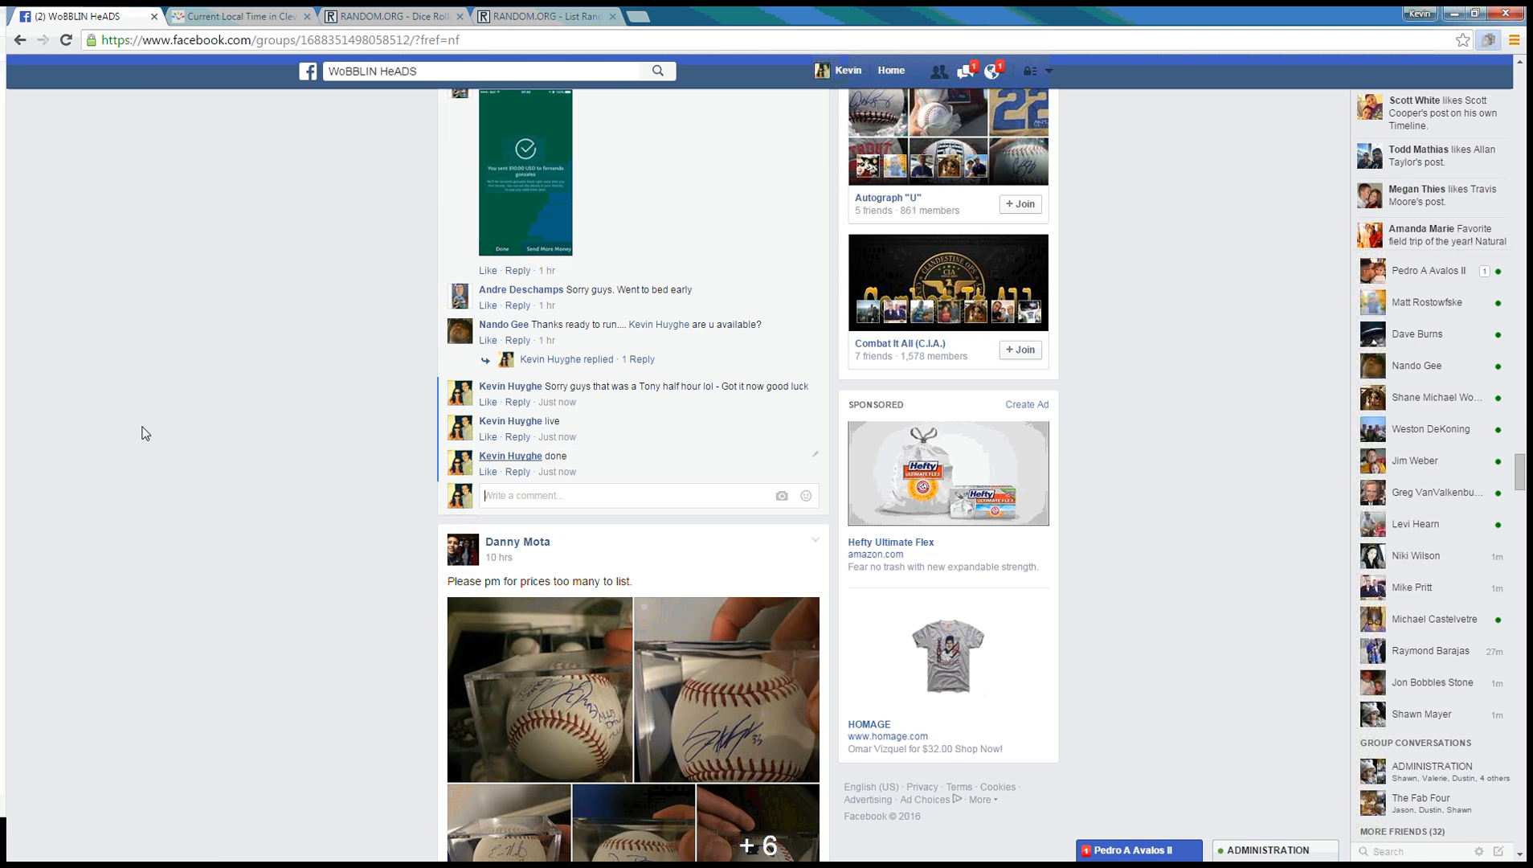